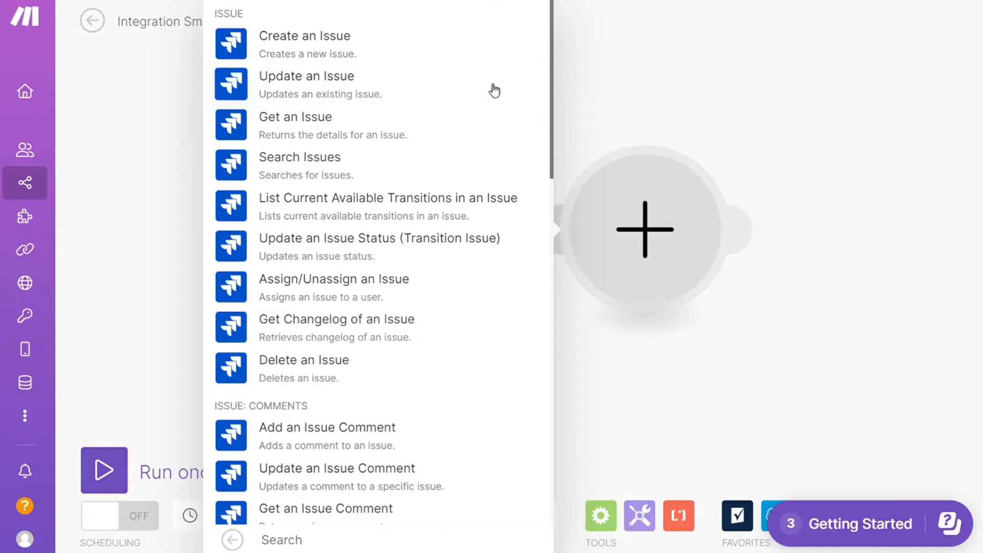
Add a Jira Cloud Platform 'Get an Issue' action after the Smartsheet Watch Rows trigger.
click(295, 116)
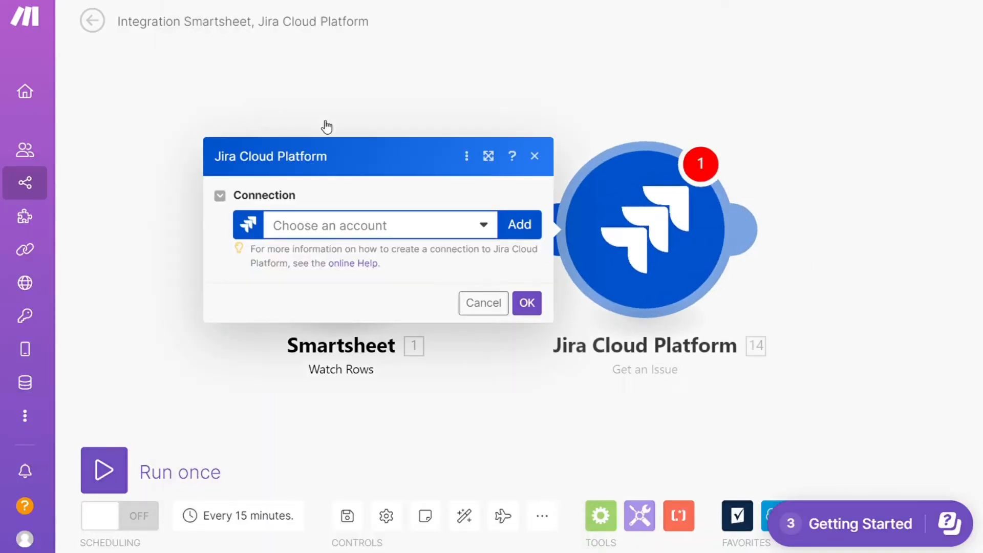
click(482, 303)
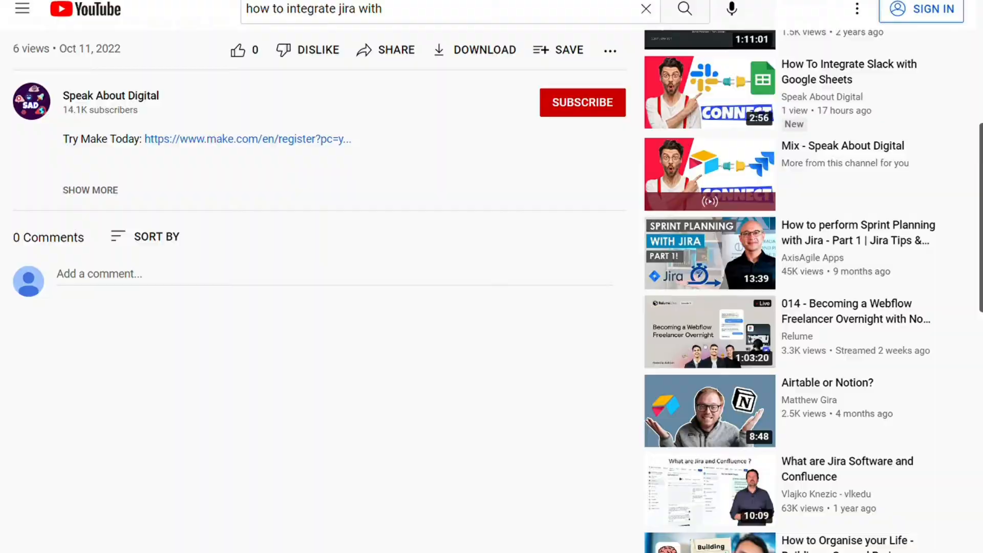
Follow the 'Try Make Today' link from the video description to the Make homepage.
click(247, 139)
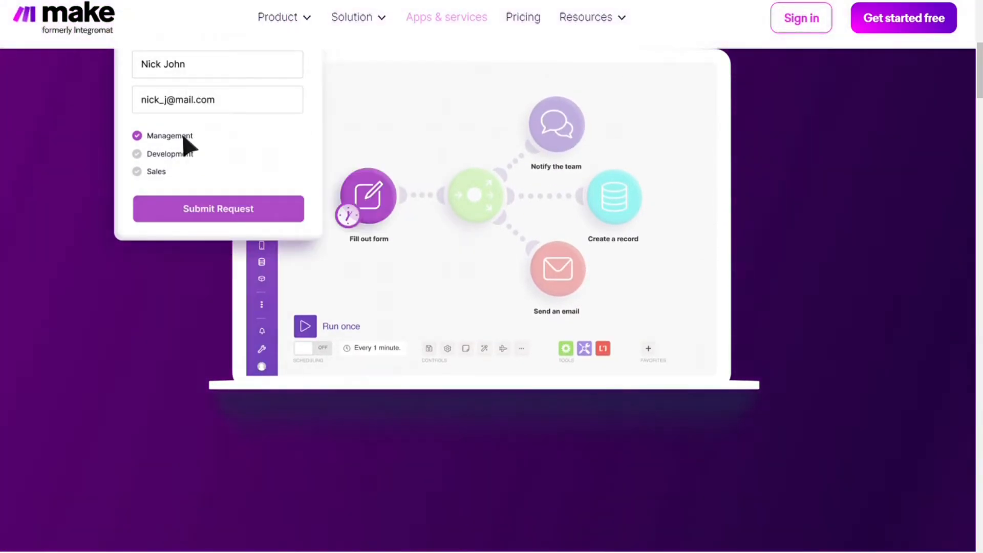
Browse the Apps & services directory of 1,315 apps, then start the free sign-up.
click(446, 18)
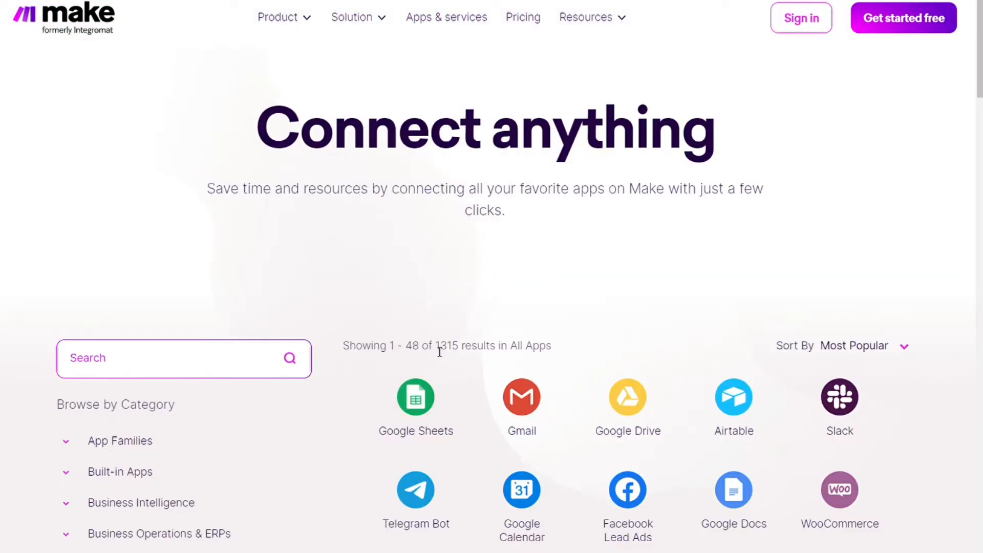
double_click(445, 345)
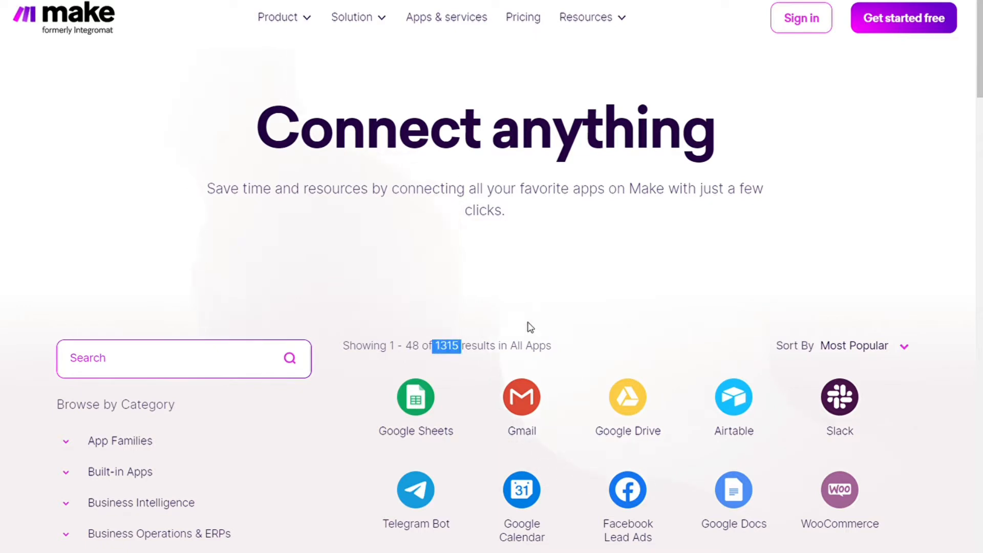
mouse_move(736, 202)
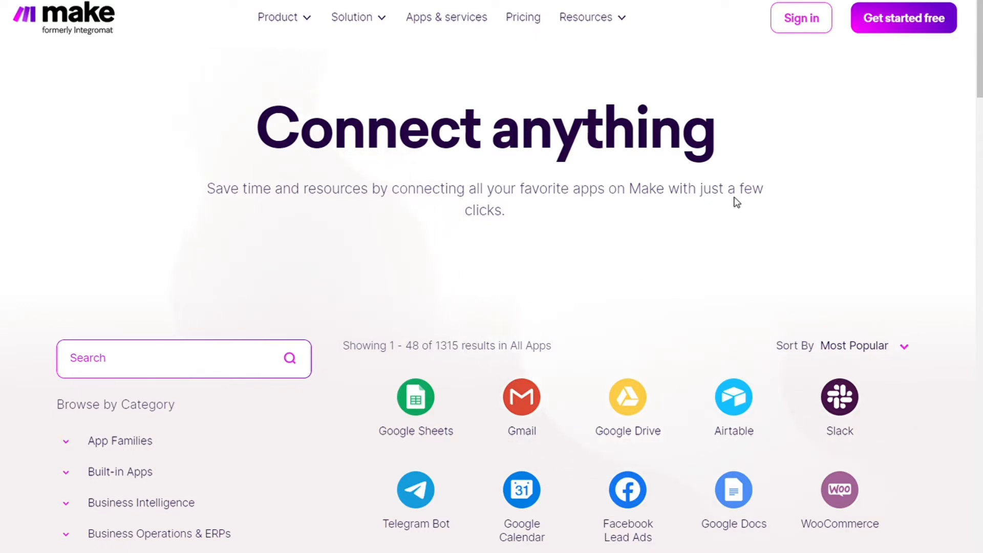
mouse_move(903, 29)
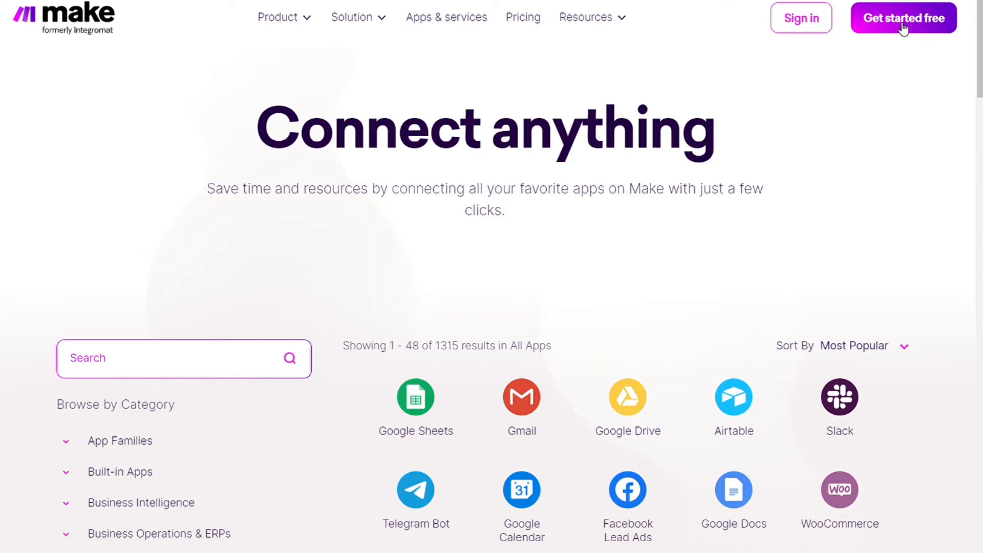
mouse_move(805, 105)
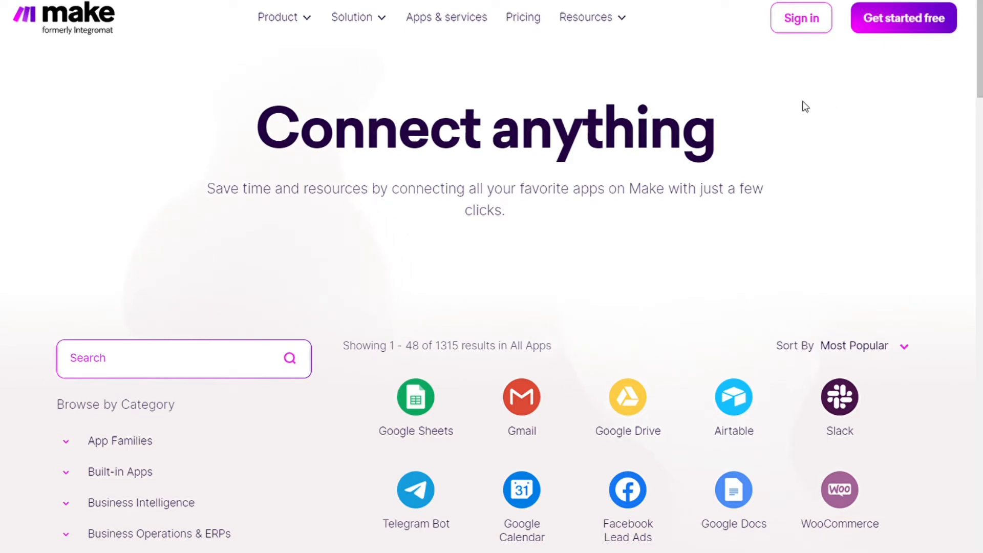
mouse_move(473, 65)
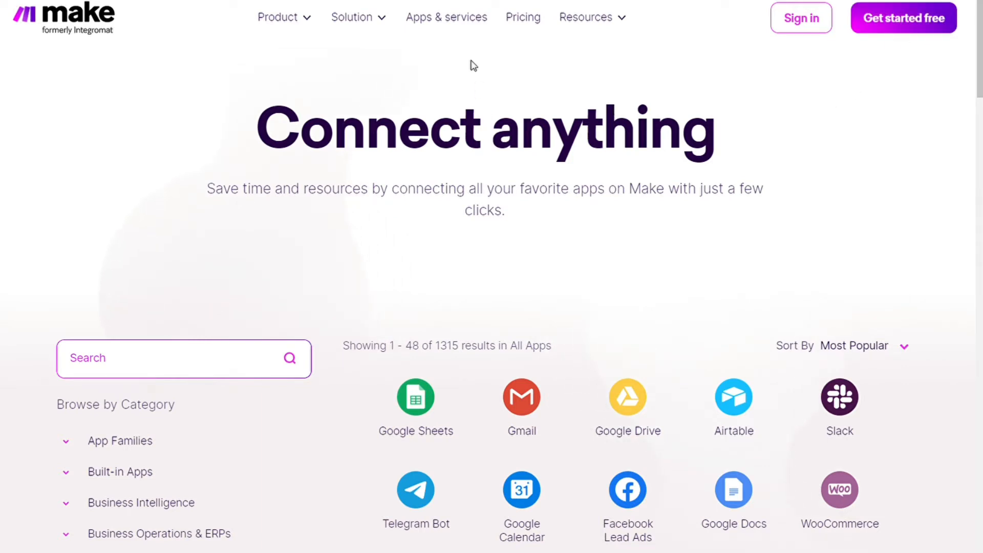
click(903, 17)
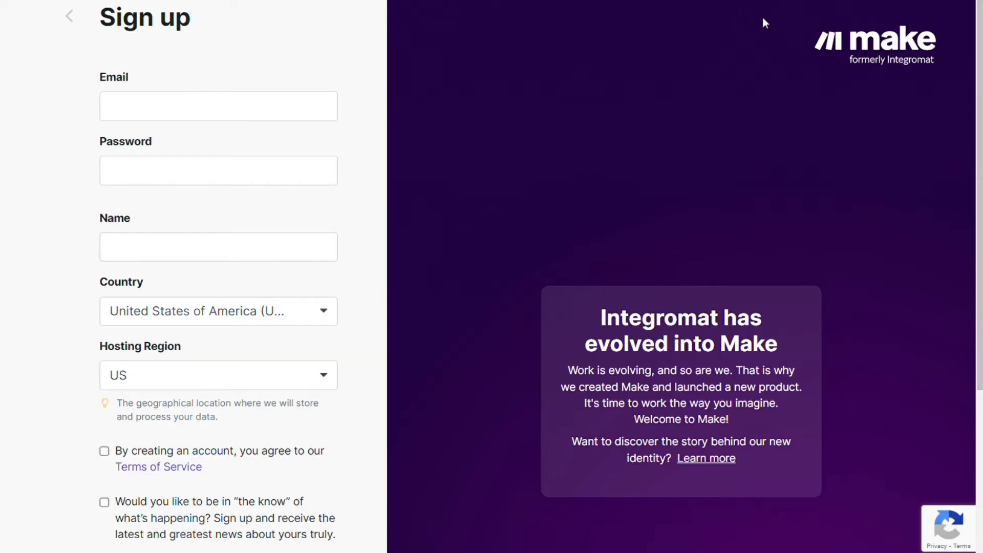
mouse_move(604, 167)
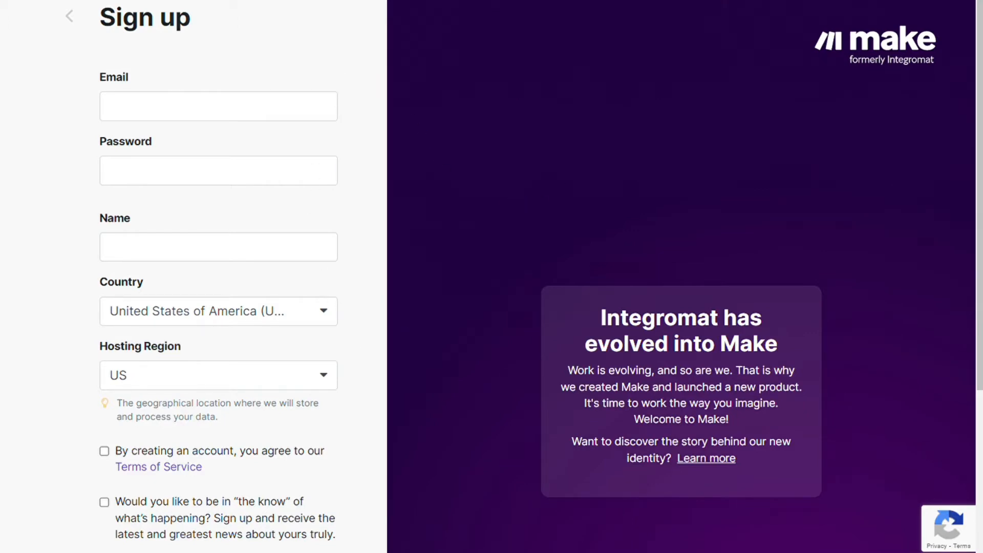
Sign up with a GitHub account and create a new, empty scenario.
scroll(down, 3)
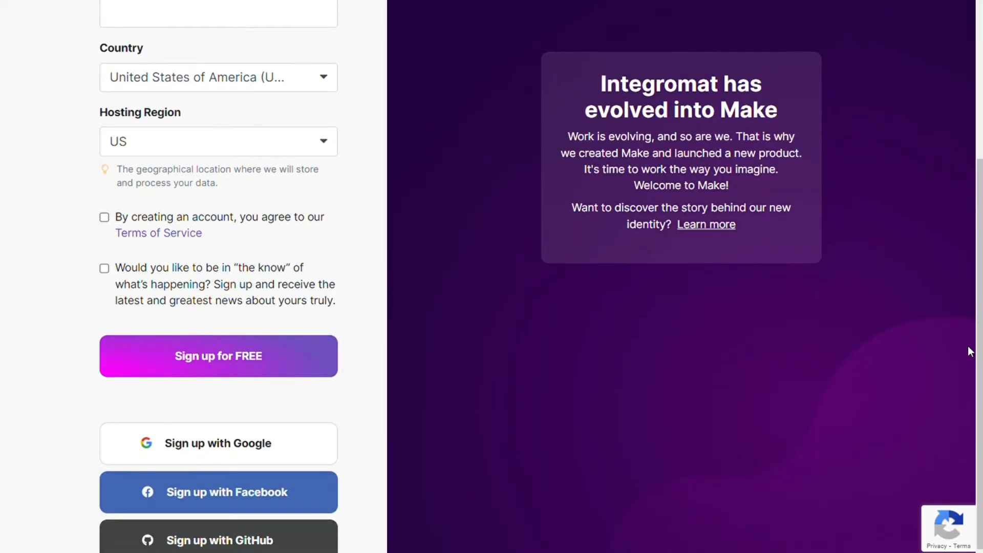
mouse_move(278, 540)
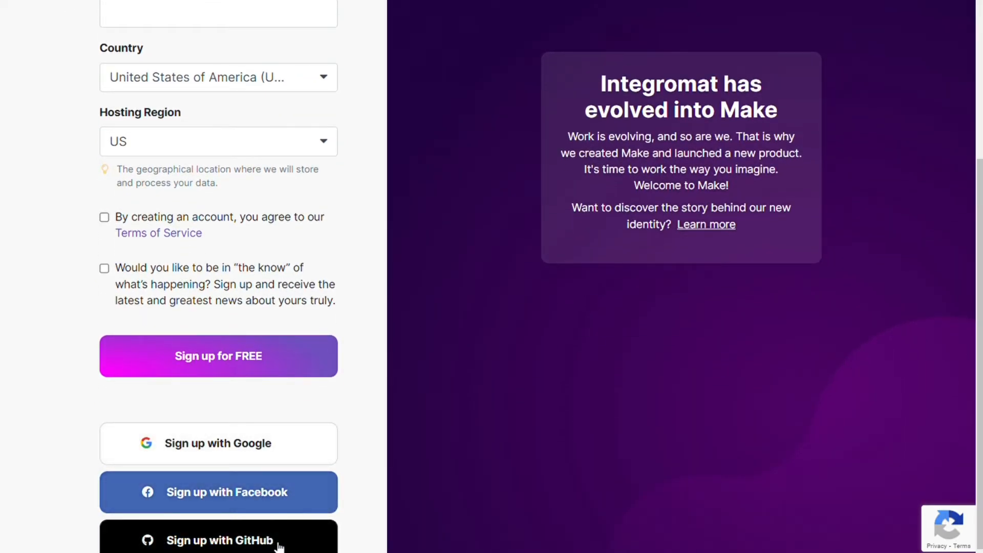
click(218, 356)
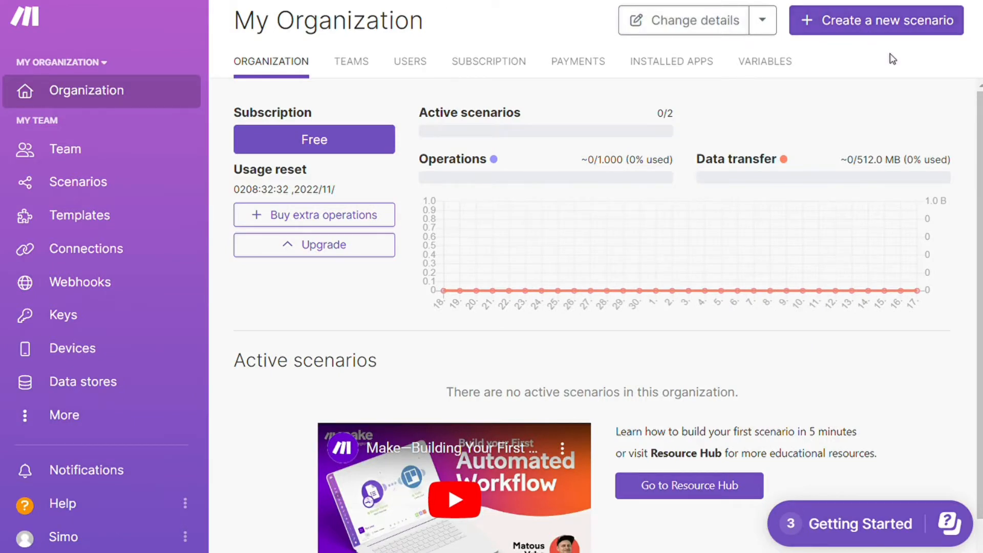
mouse_move(915, 32)
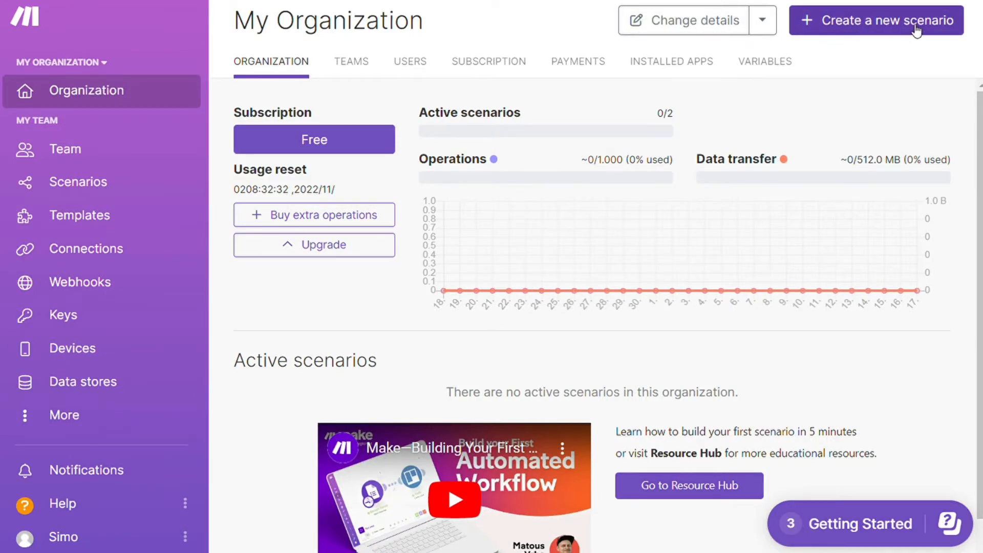
click(876, 20)
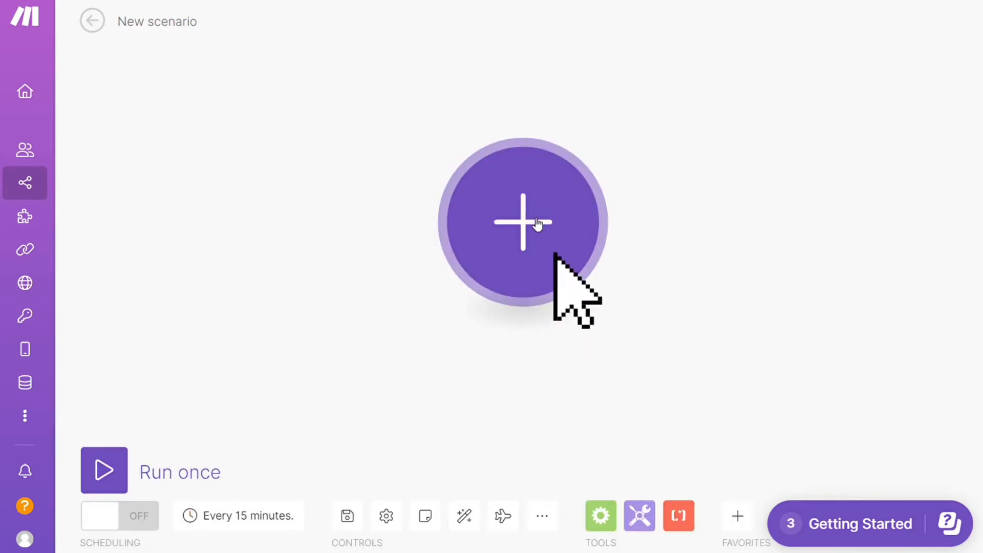
Search 'smart' and choose Smartsheet as the scenario's first app.
click(523, 222)
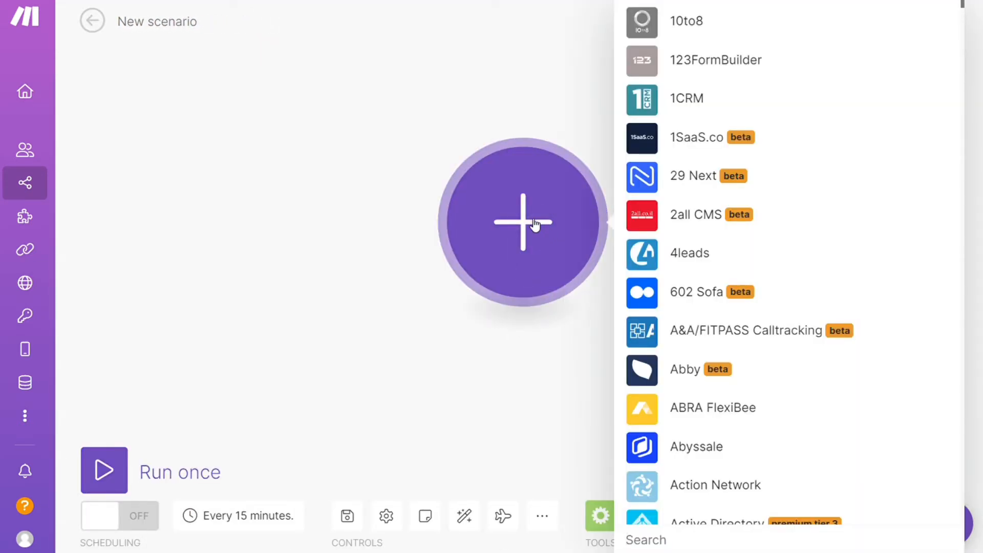
text(sma)
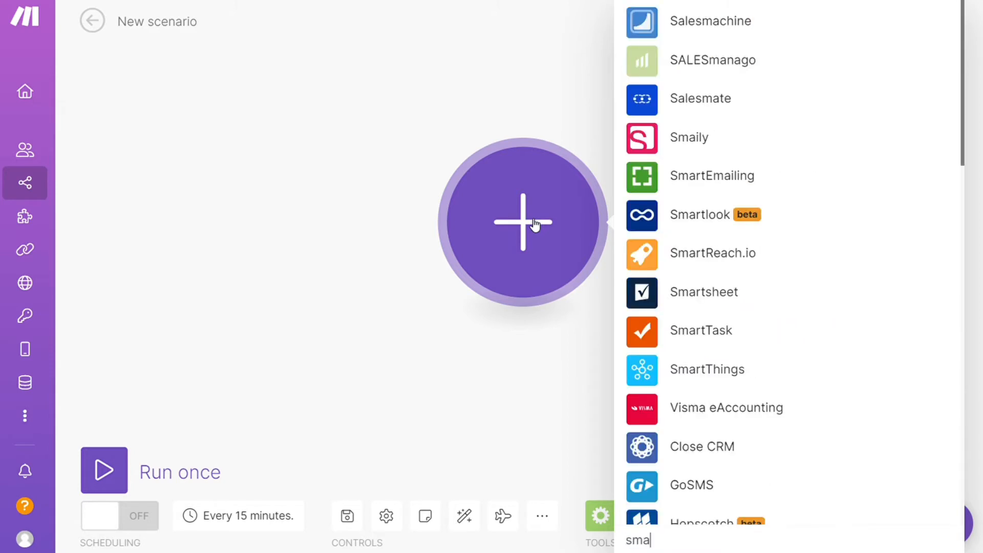
text(rt)
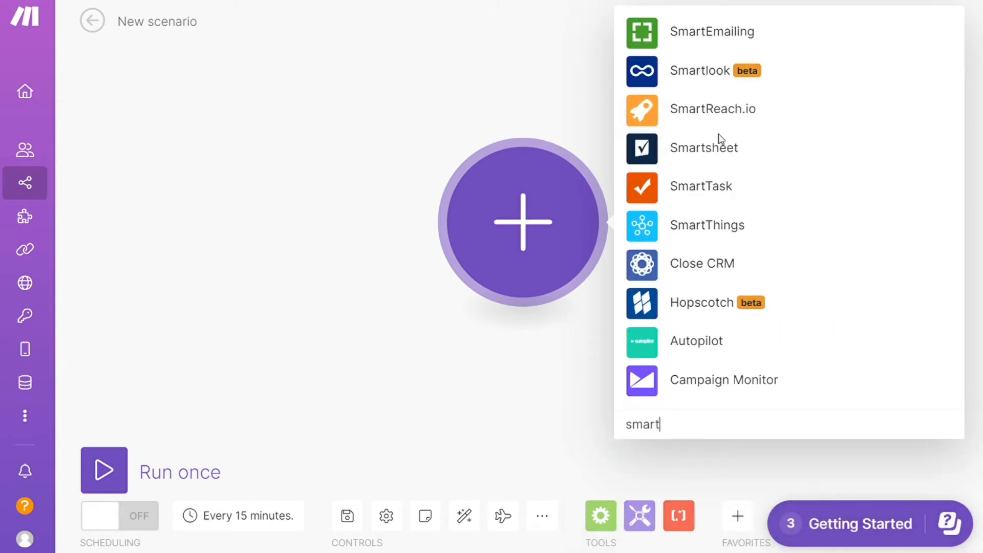
click(703, 147)
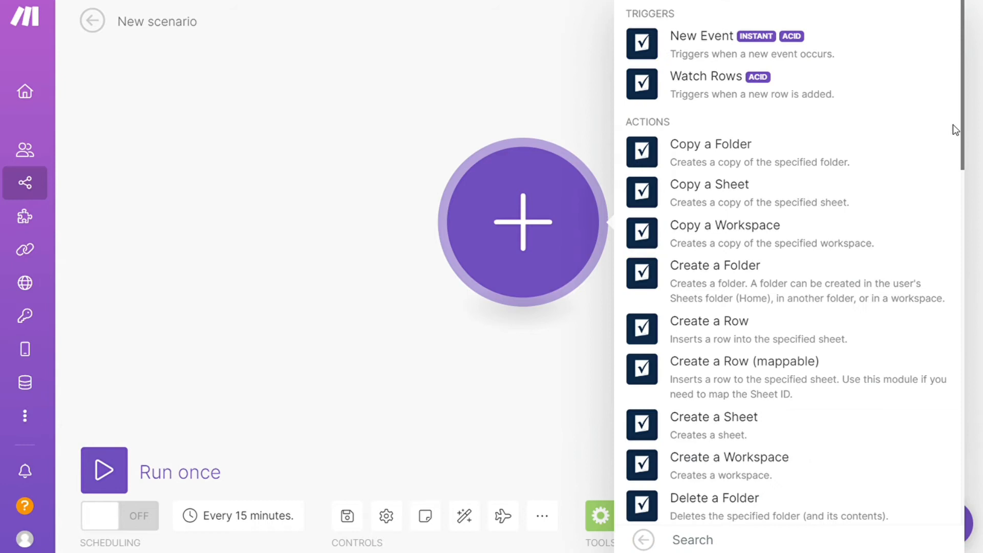
mouse_move(962, 123)
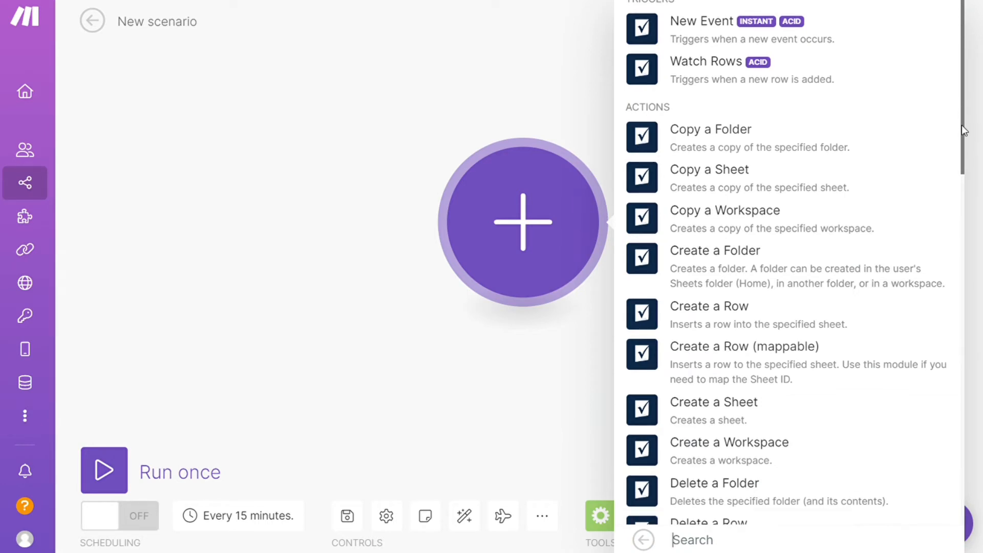
Review the Smartsheet Watch Rows connection dialog and cancel it without choosing an account.
scroll(down, 3)
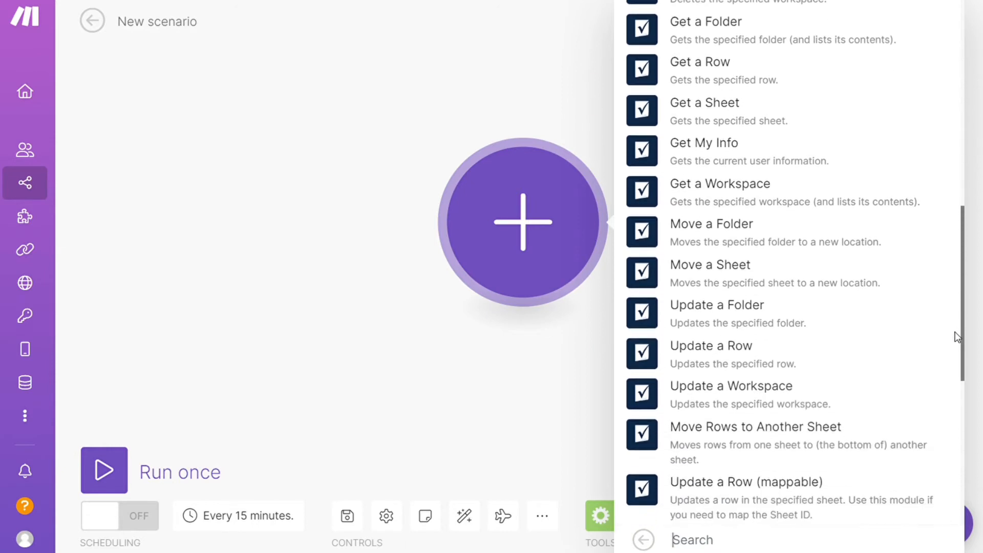
scroll(up, 3)
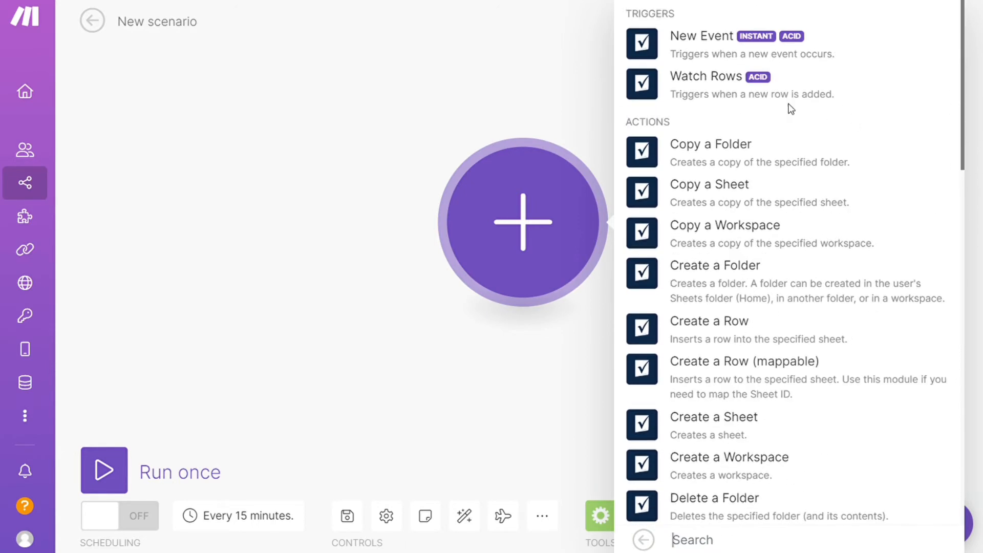
mouse_move(730, 178)
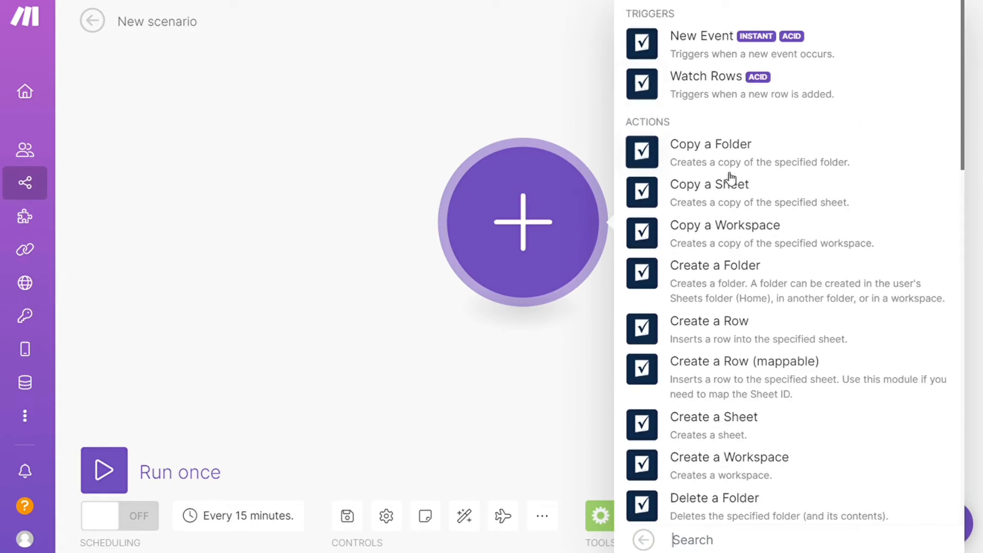
mouse_move(746, 130)
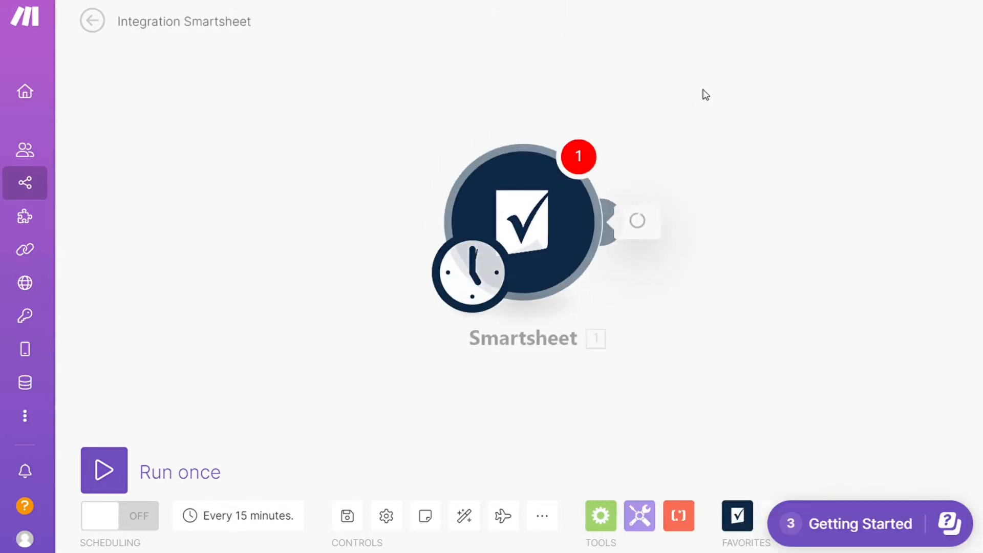
click(523, 225)
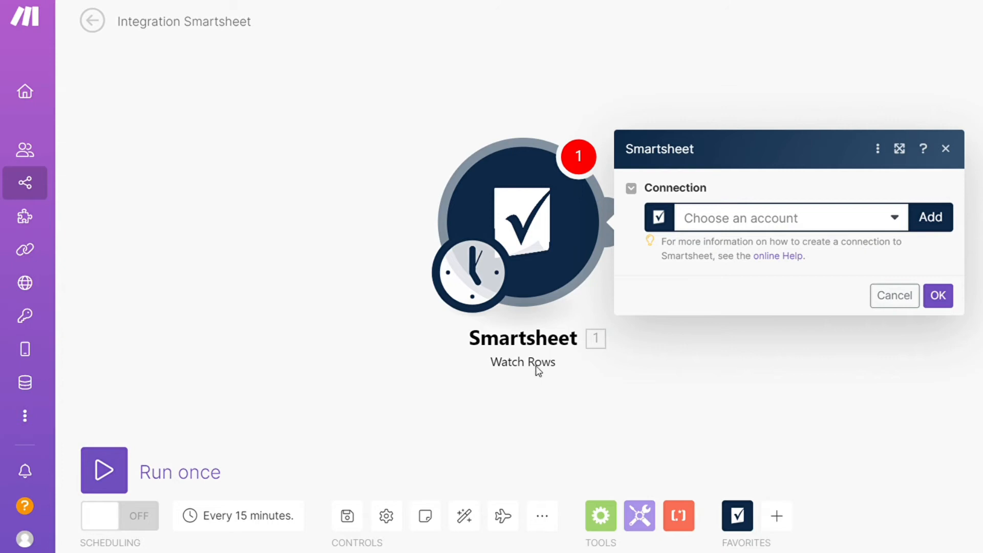
mouse_move(880, 245)
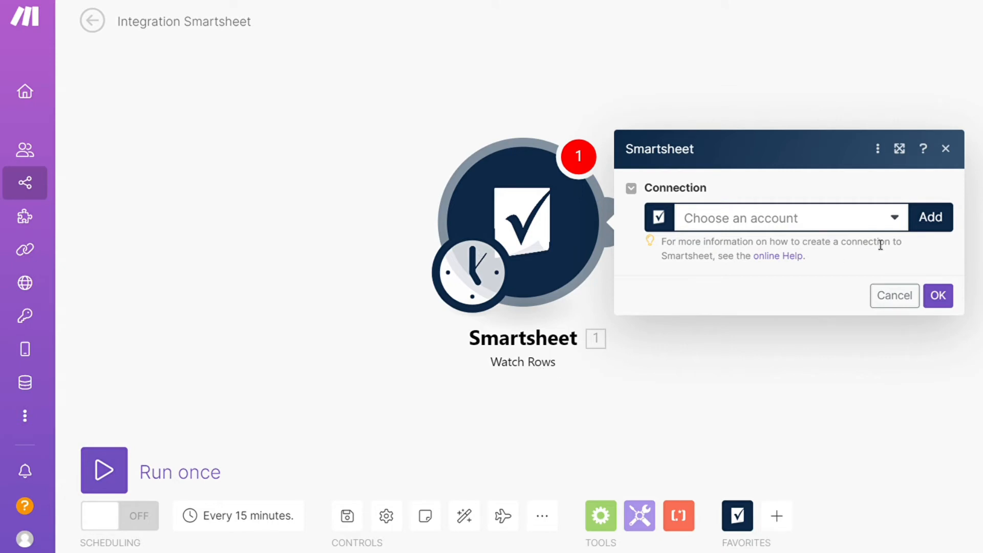
mouse_move(742, 369)
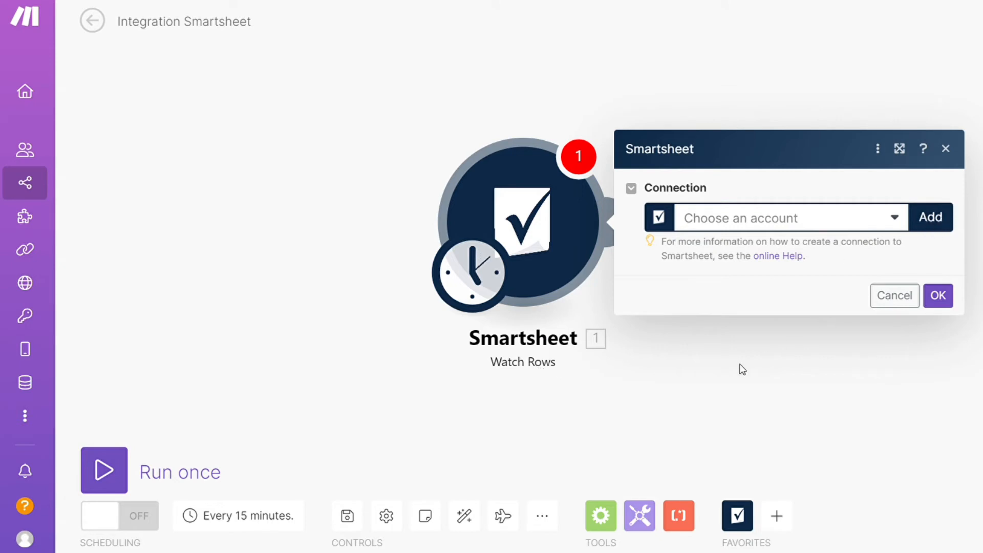
click(893, 295)
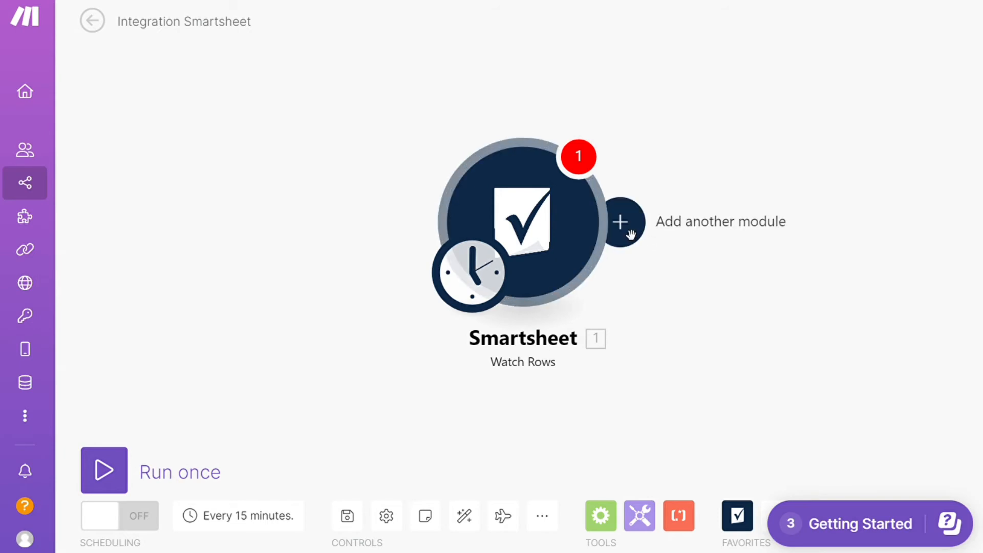
Add a Jira Cloud Platform Create an Issue module after the Smartsheet trigger.
click(623, 222)
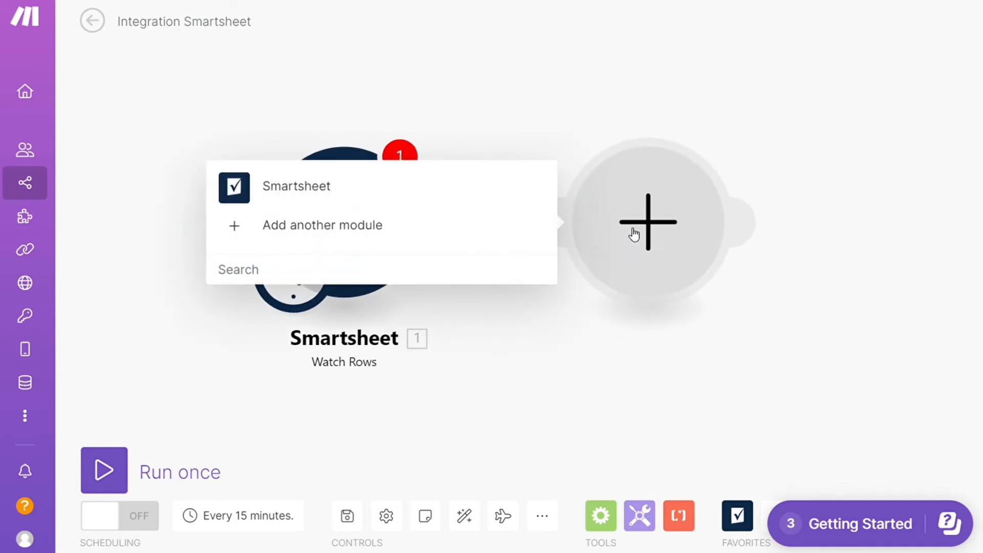
click(321, 225)
text(jira)
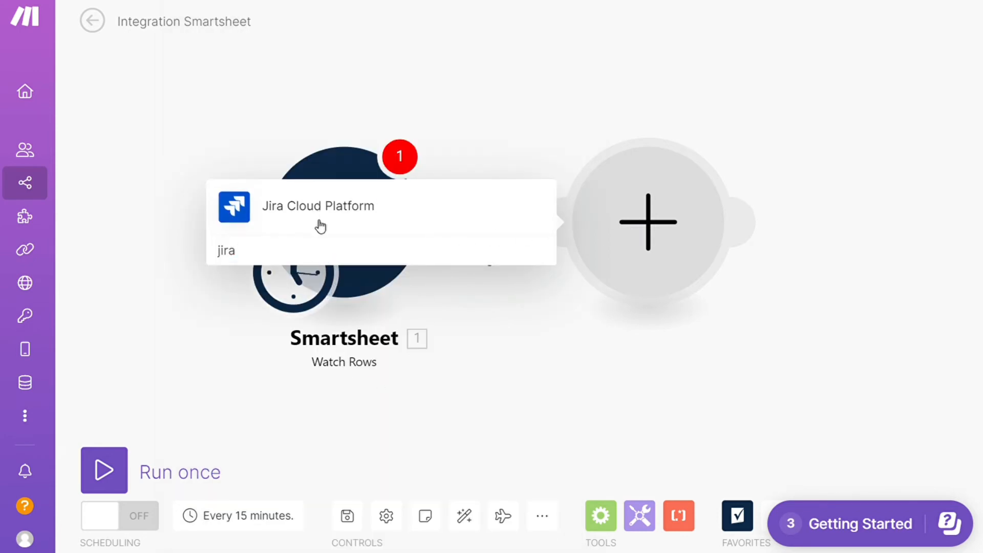
click(317, 206)
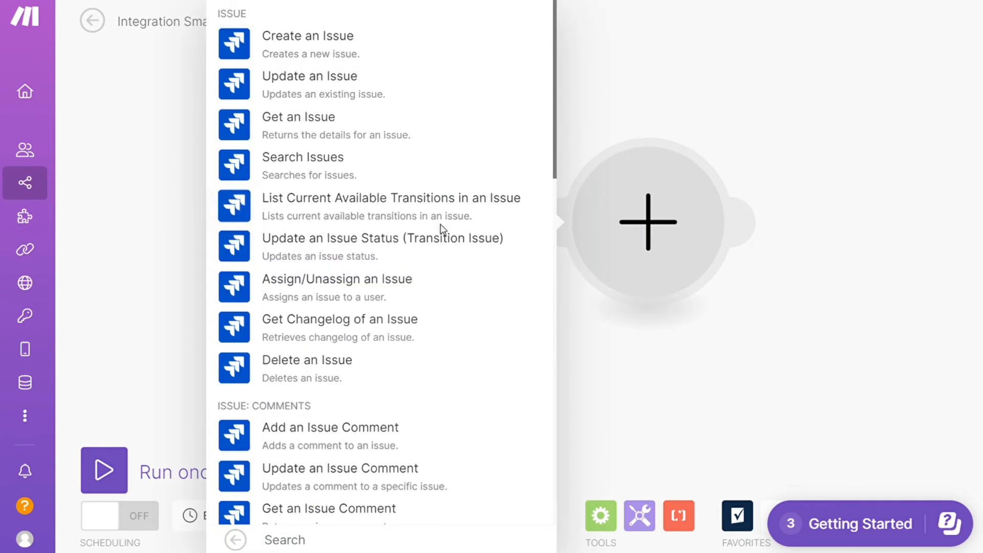
mouse_move(324, 85)
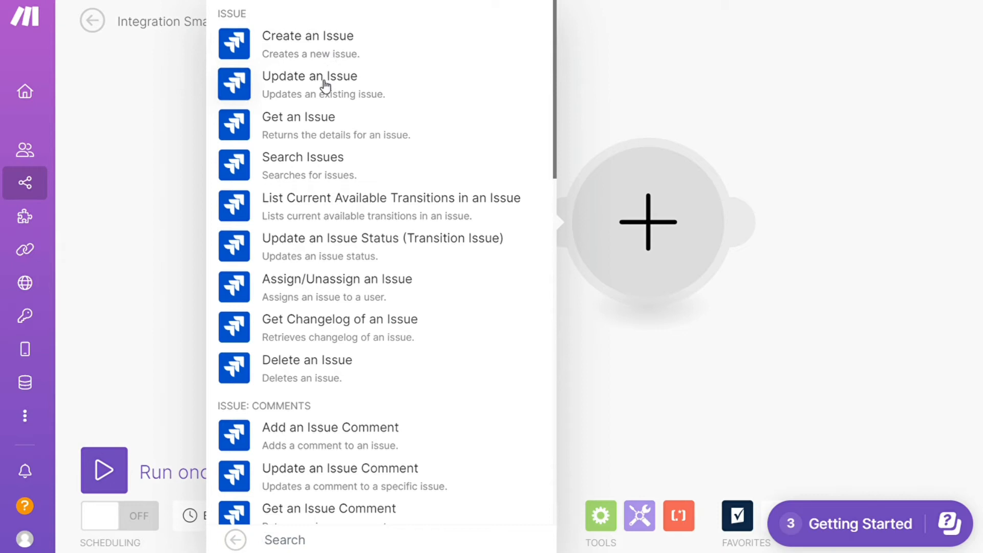
mouse_move(384, 250)
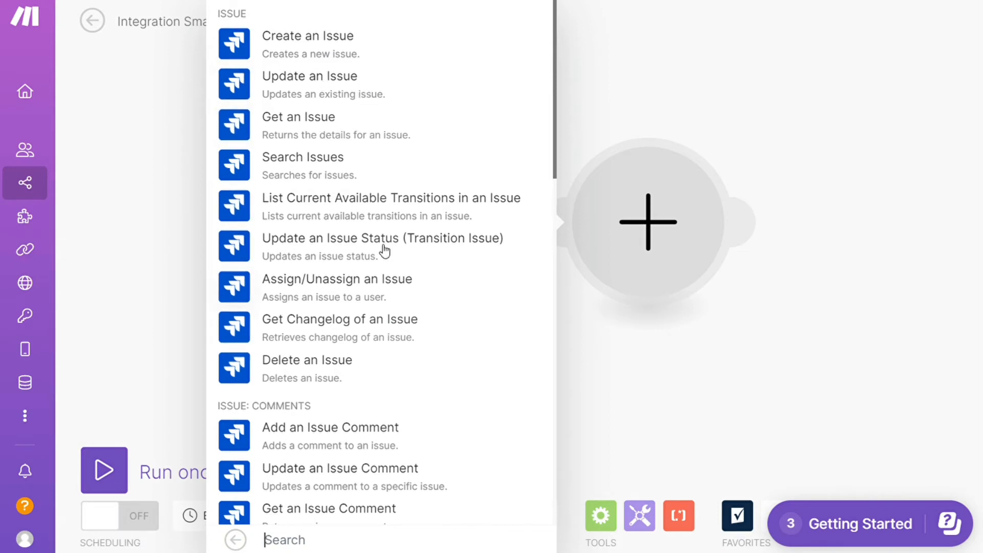
mouse_move(308, 48)
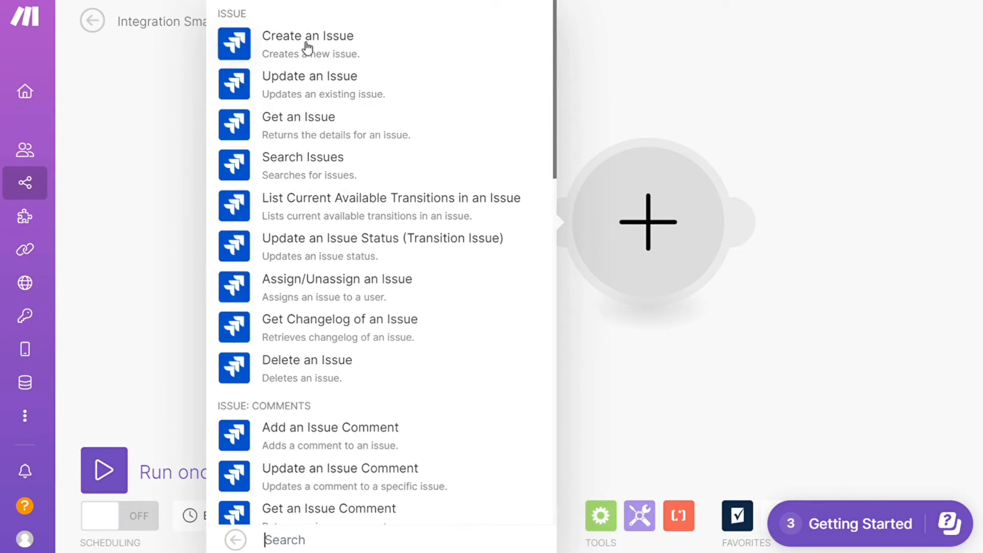
click(308, 36)
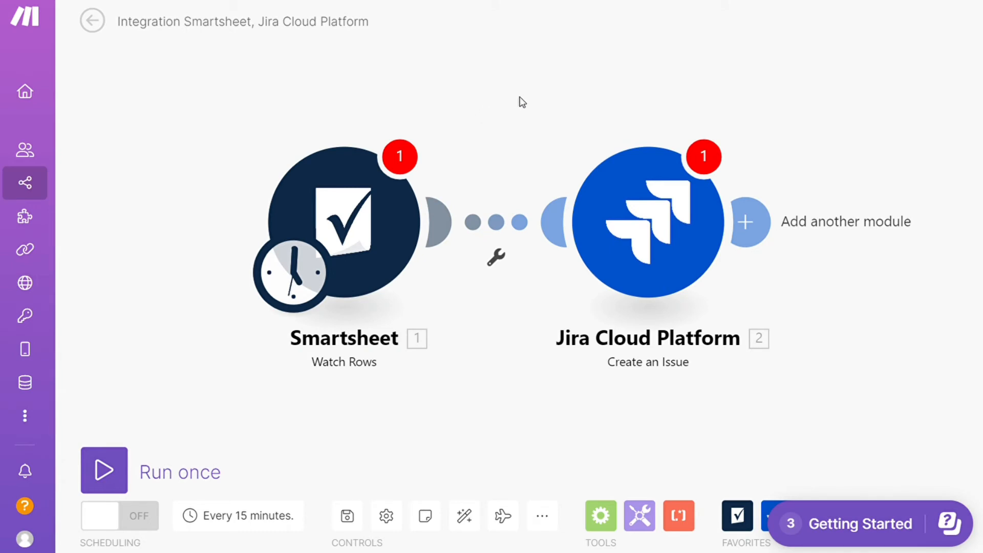
mouse_move(523, 93)
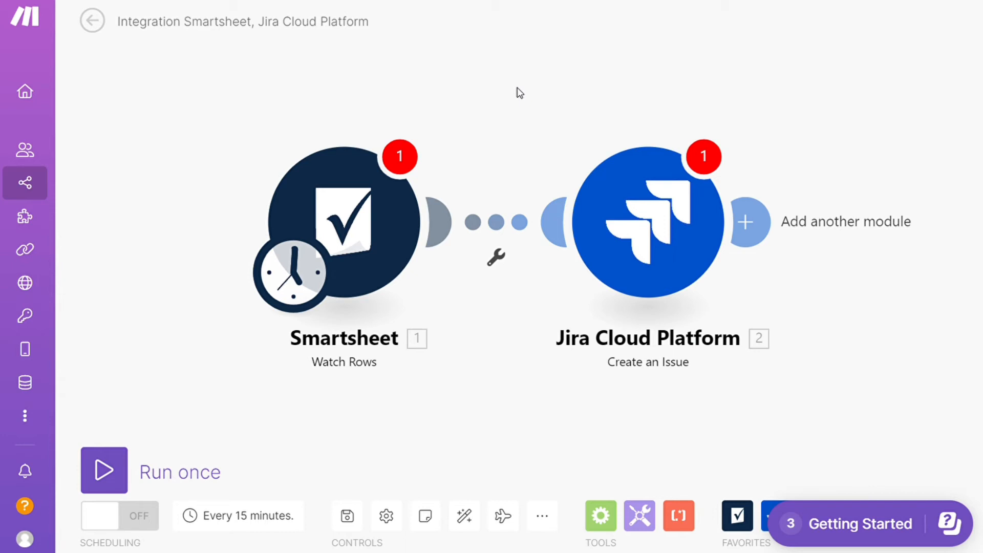
mouse_move(505, 335)
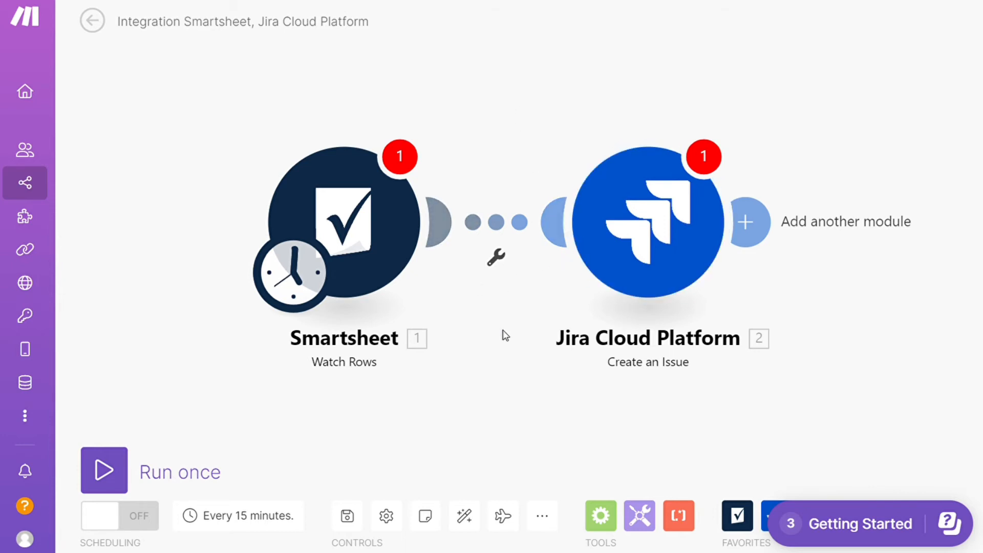
mouse_move(117, 474)
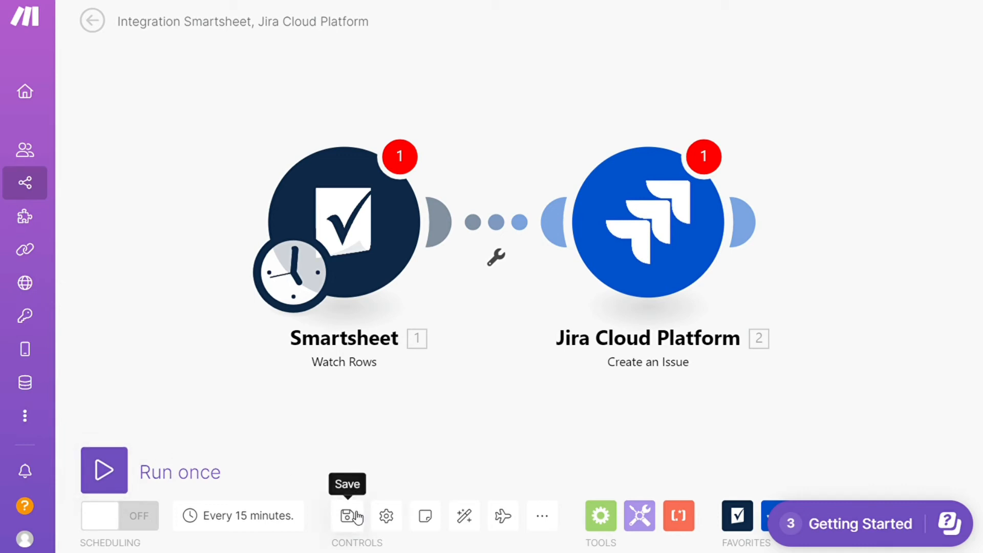
Save the Smartsheet-to-Jira scenario from the Controls toolbar.
click(24, 183)
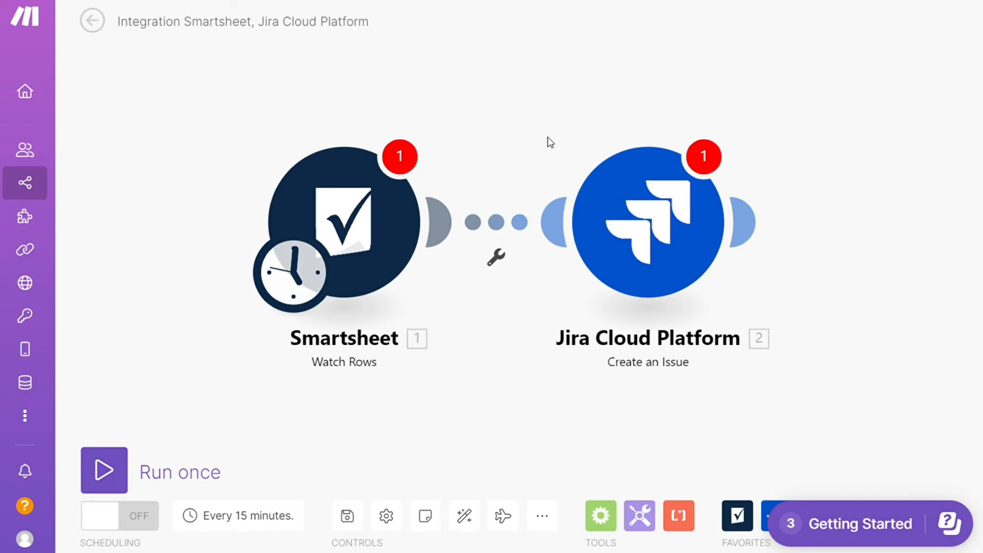
Filter the public Templates to Smartsheet and look through the listed automations.
click(25, 216)
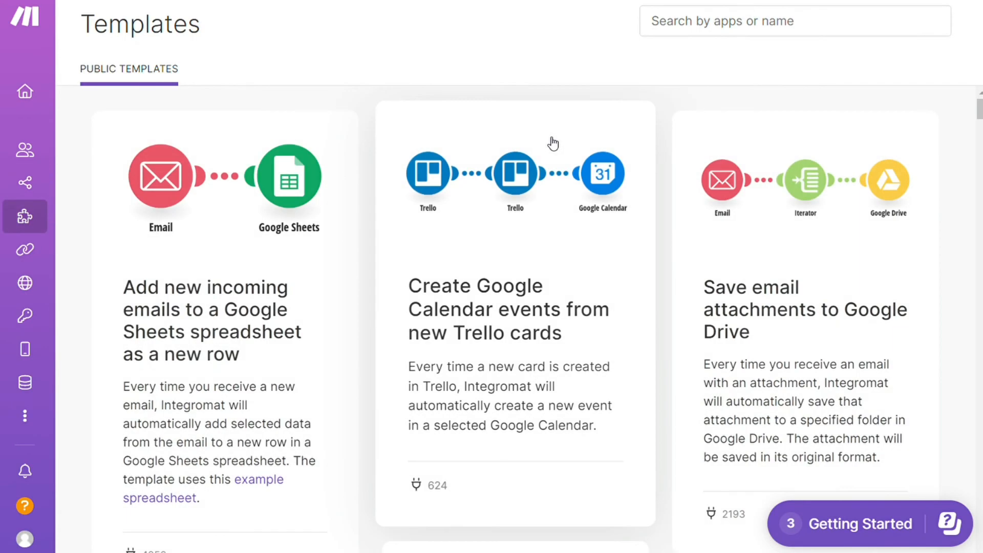
text(s)
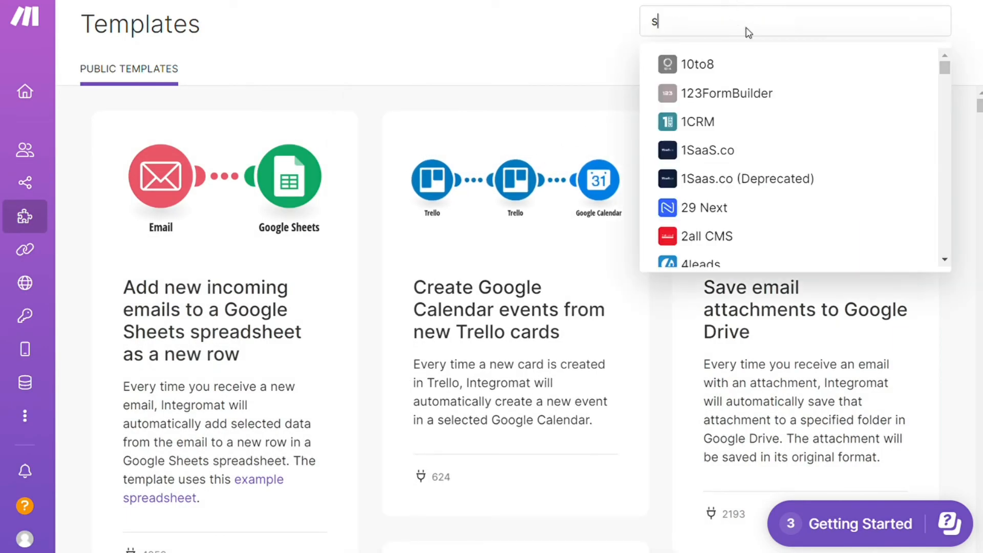
text(mart)
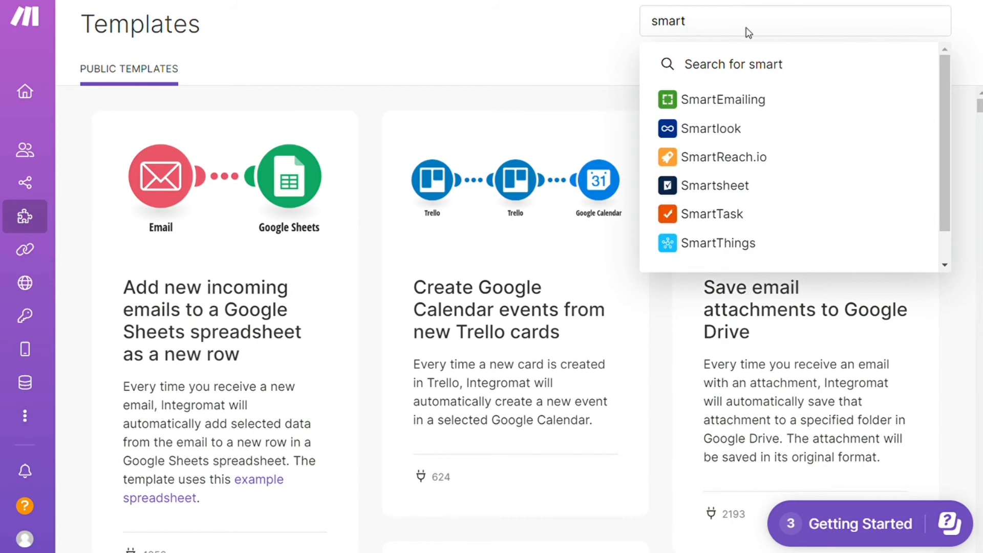
click(713, 185)
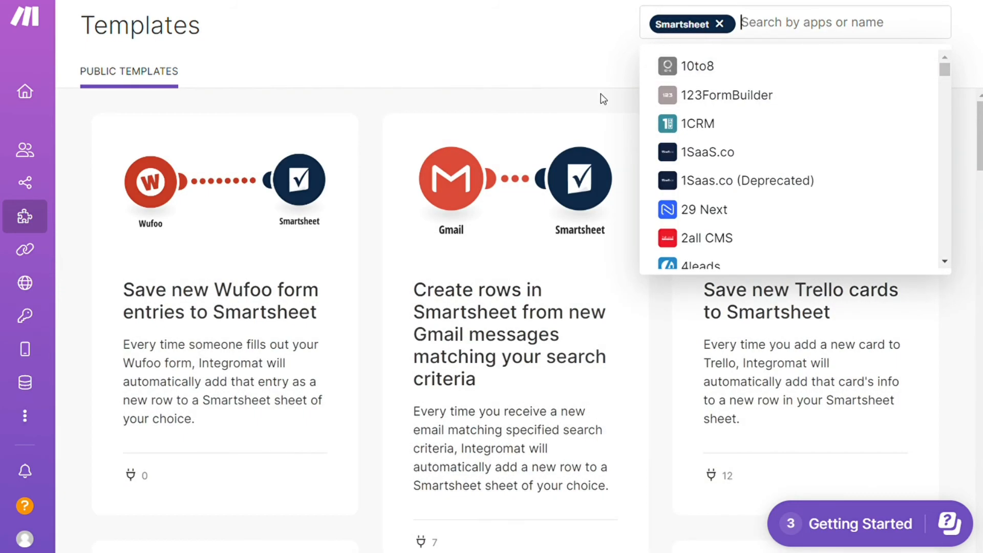
click(601, 98)
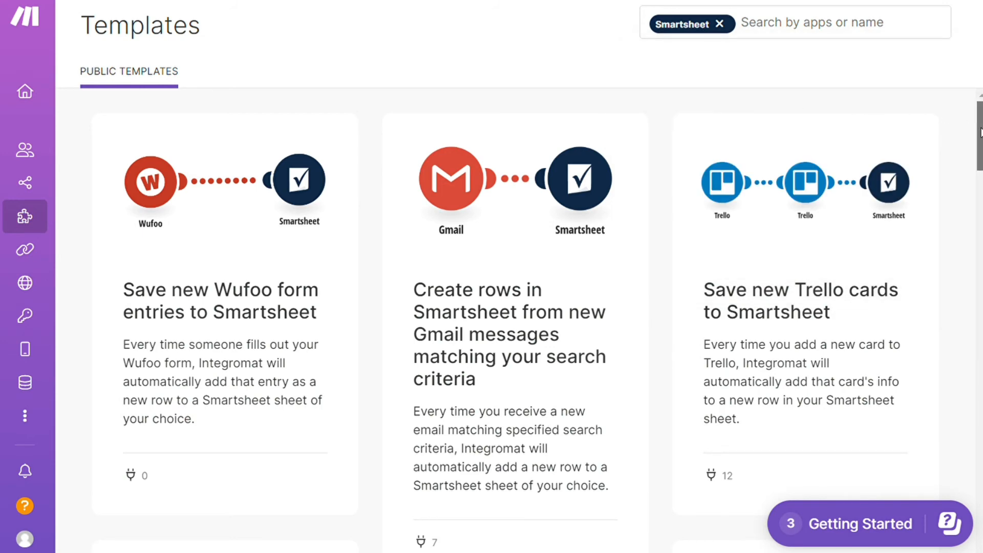
scroll(down, 3)
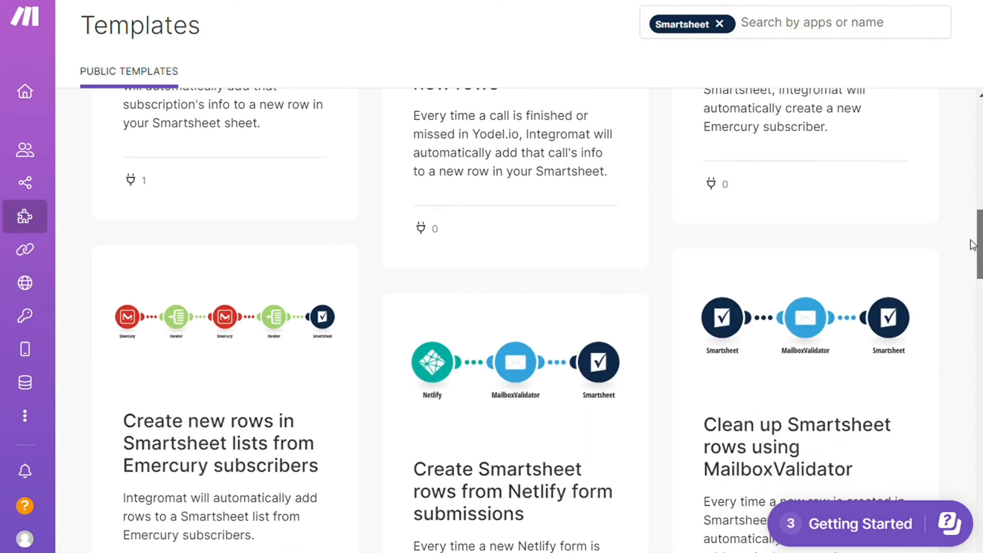
scroll(down, 3)
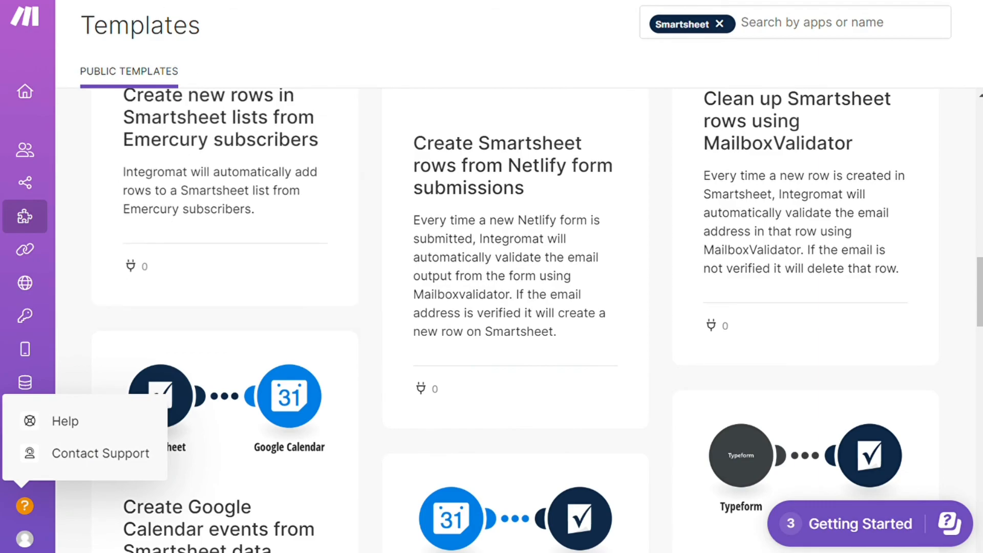
Bring up the Contact Support form and review its fields down to the Submit button.
click(99, 453)
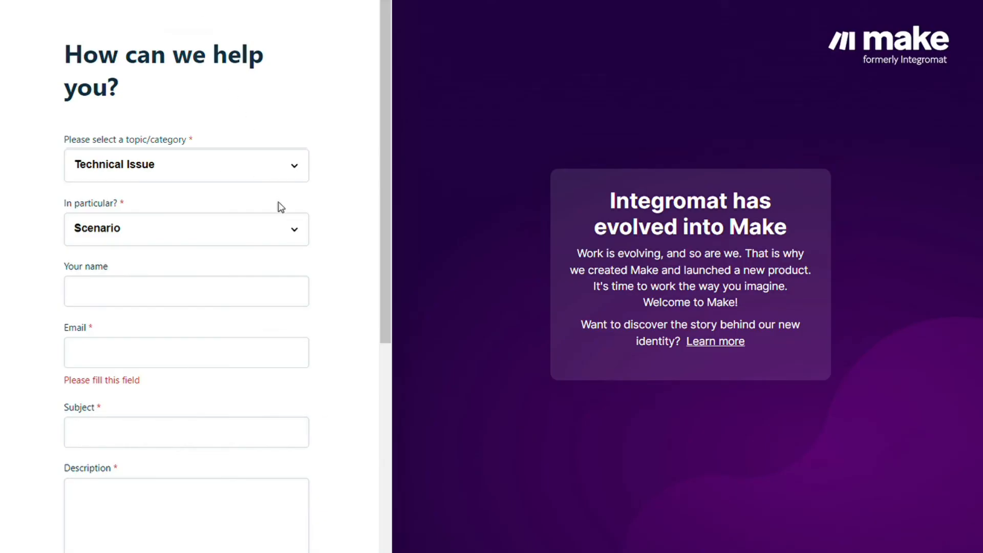
scroll(down, 3)
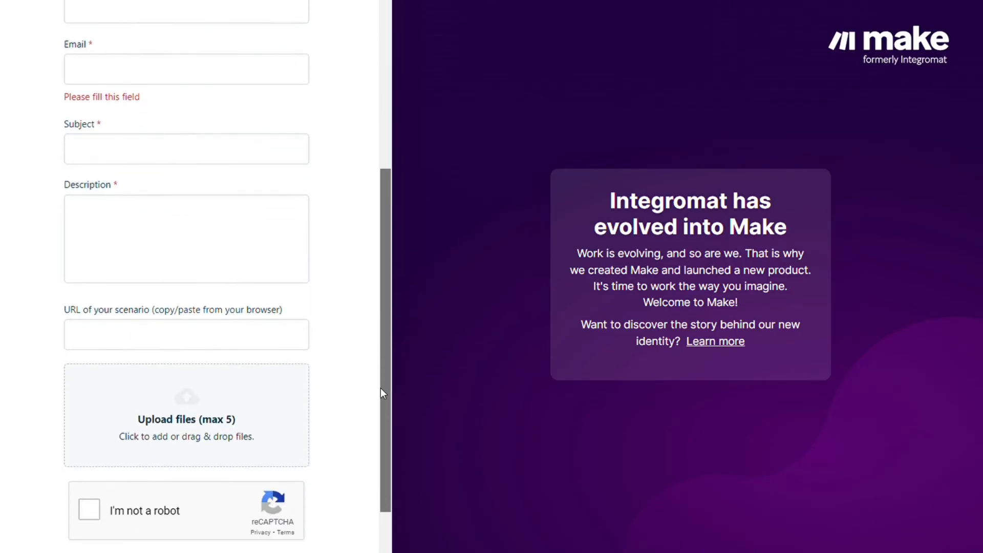
scroll(down, 3)
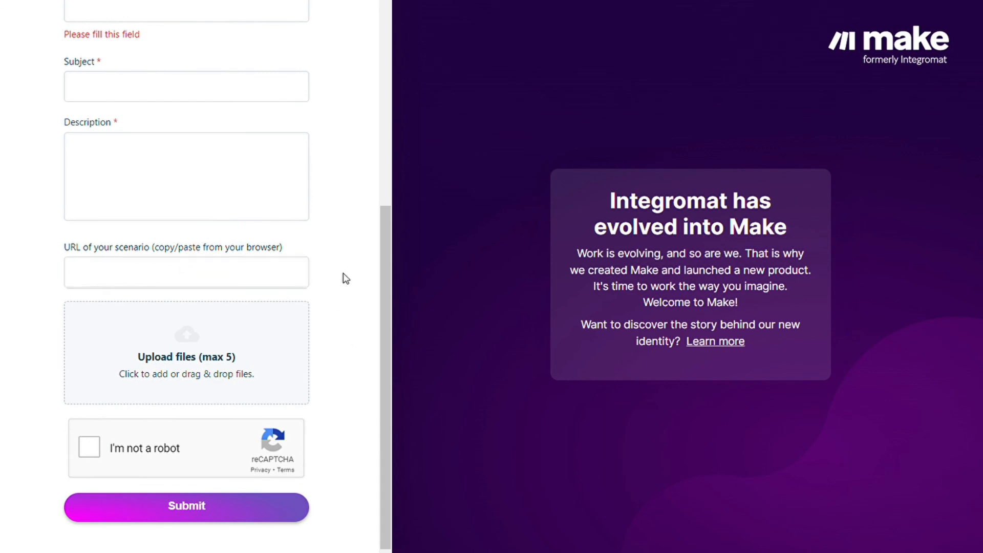
mouse_move(350, 271)
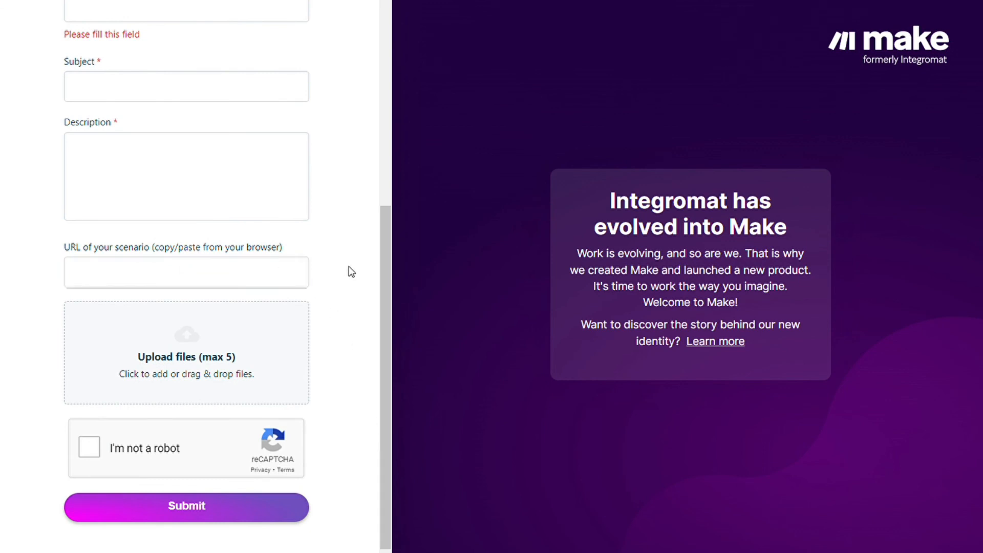